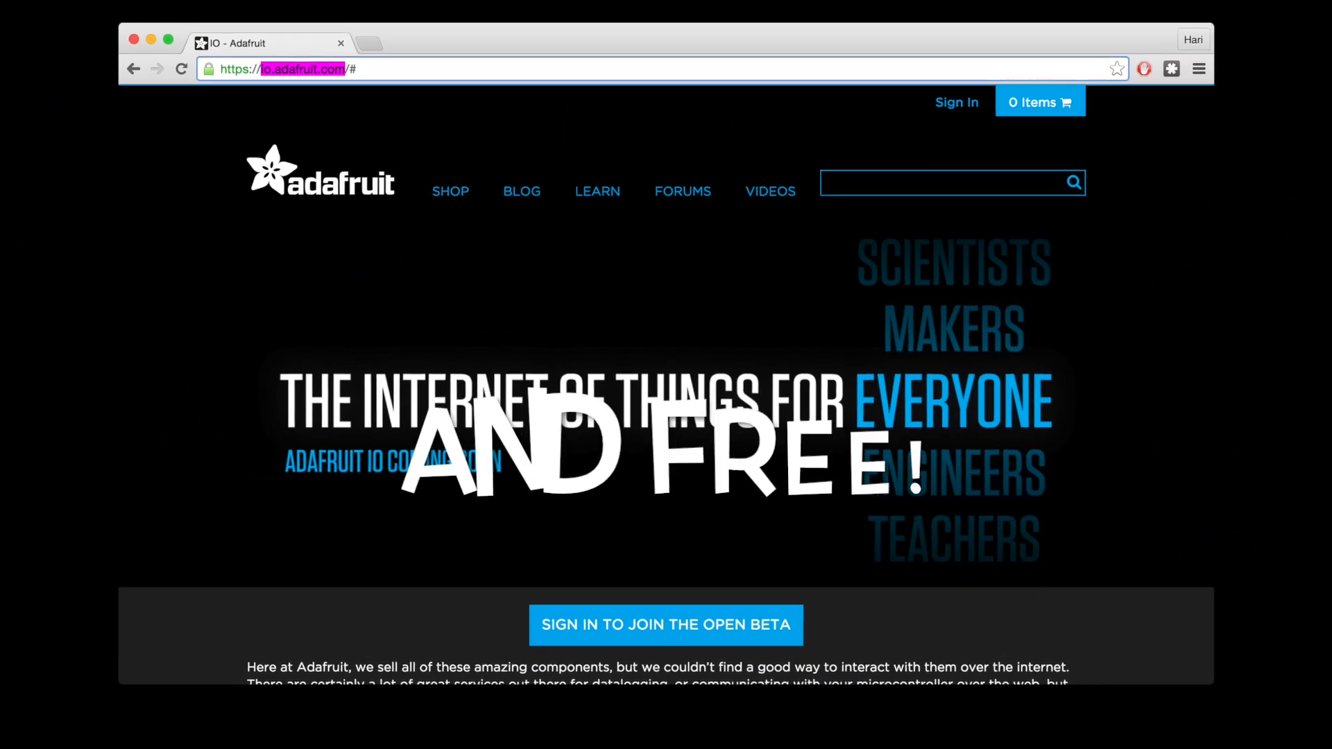
- Sign in and navigate from Your Dashboards into the private dashboard with the Light and Temperature blocks
left_click(665, 626)
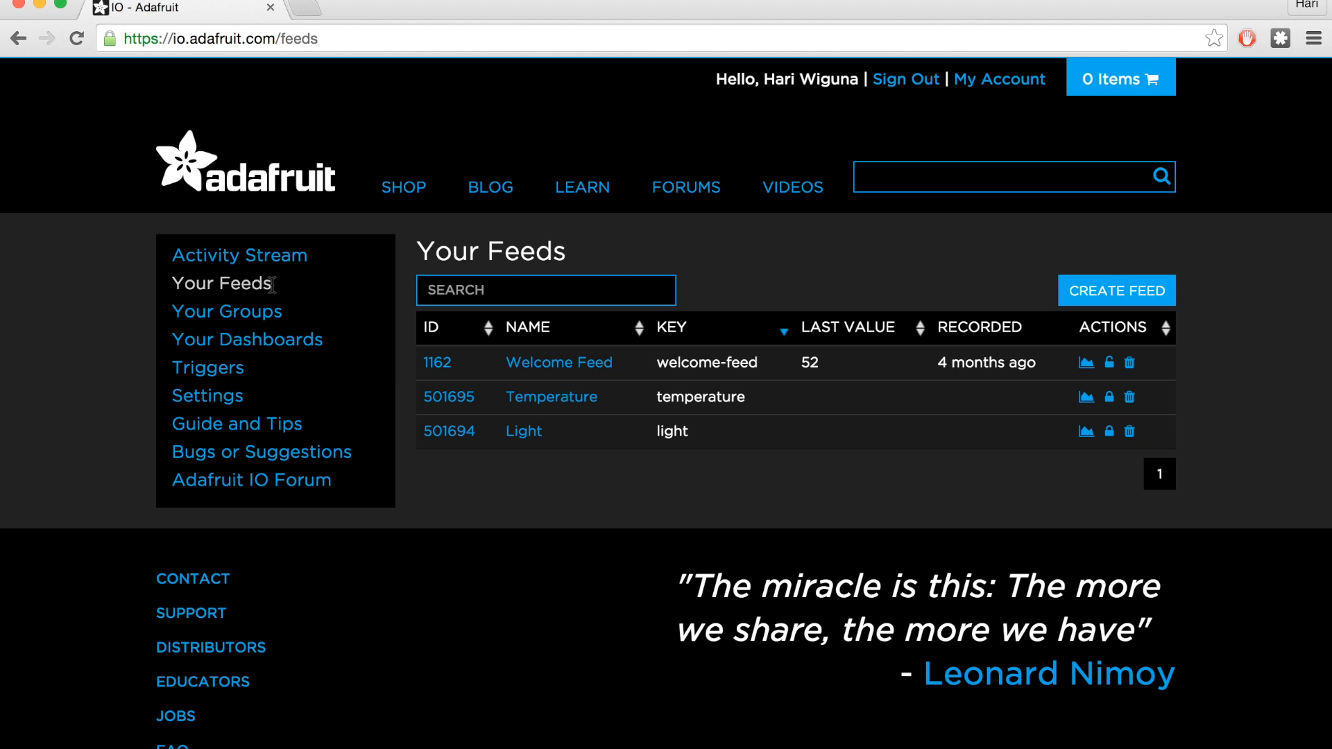
left_click(247, 339)
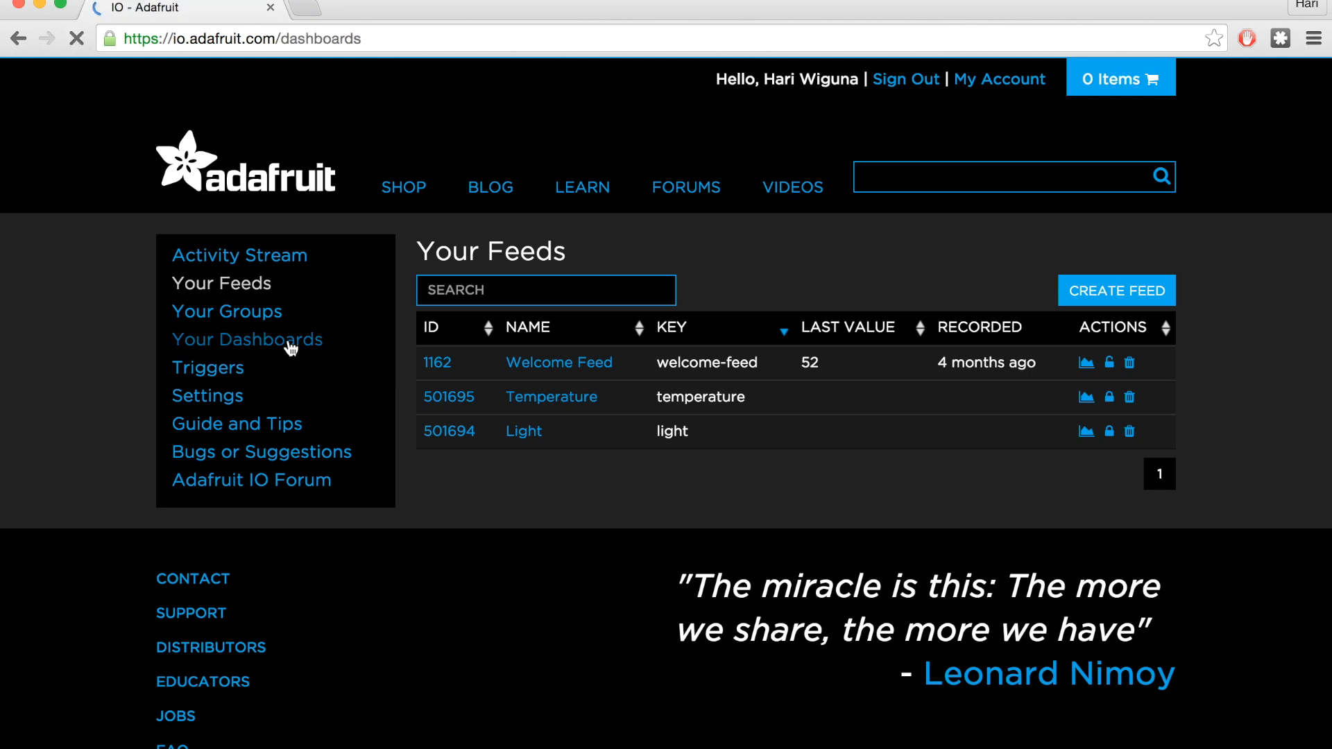
left_click(247, 339)
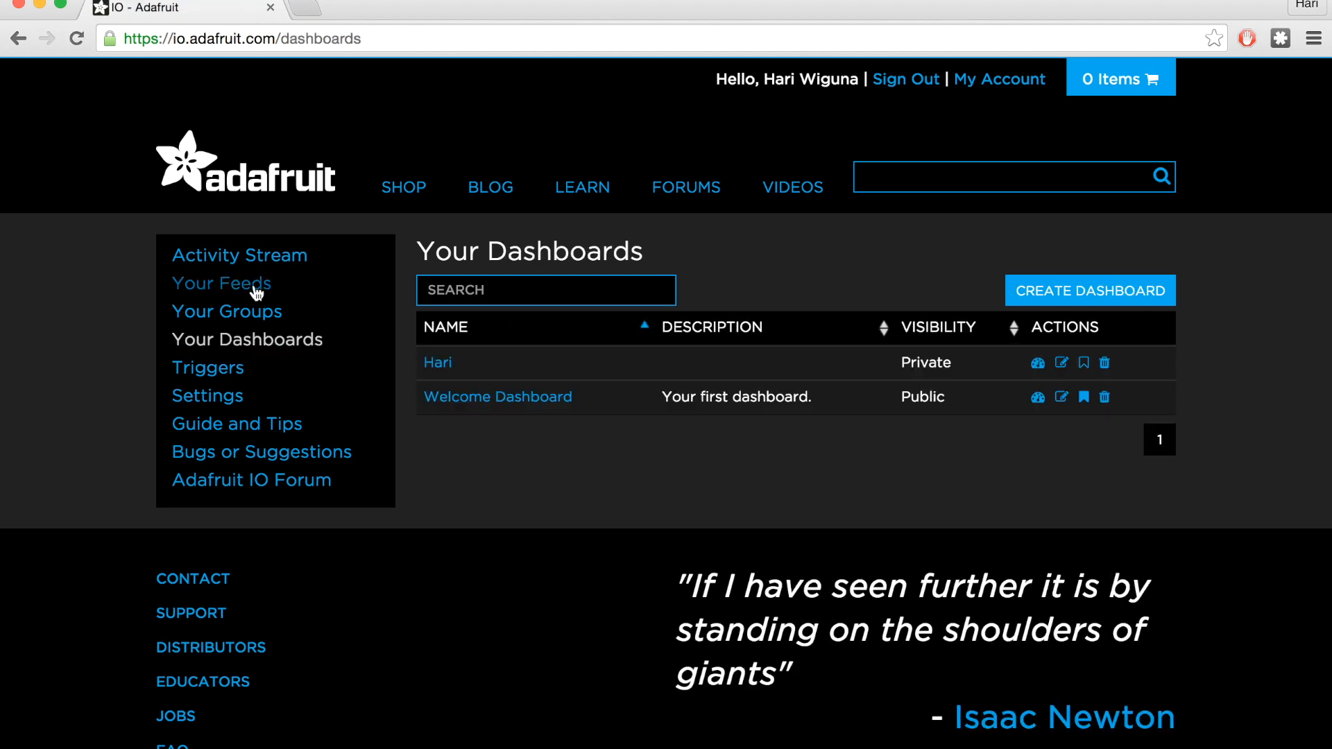
left_click(437, 362)
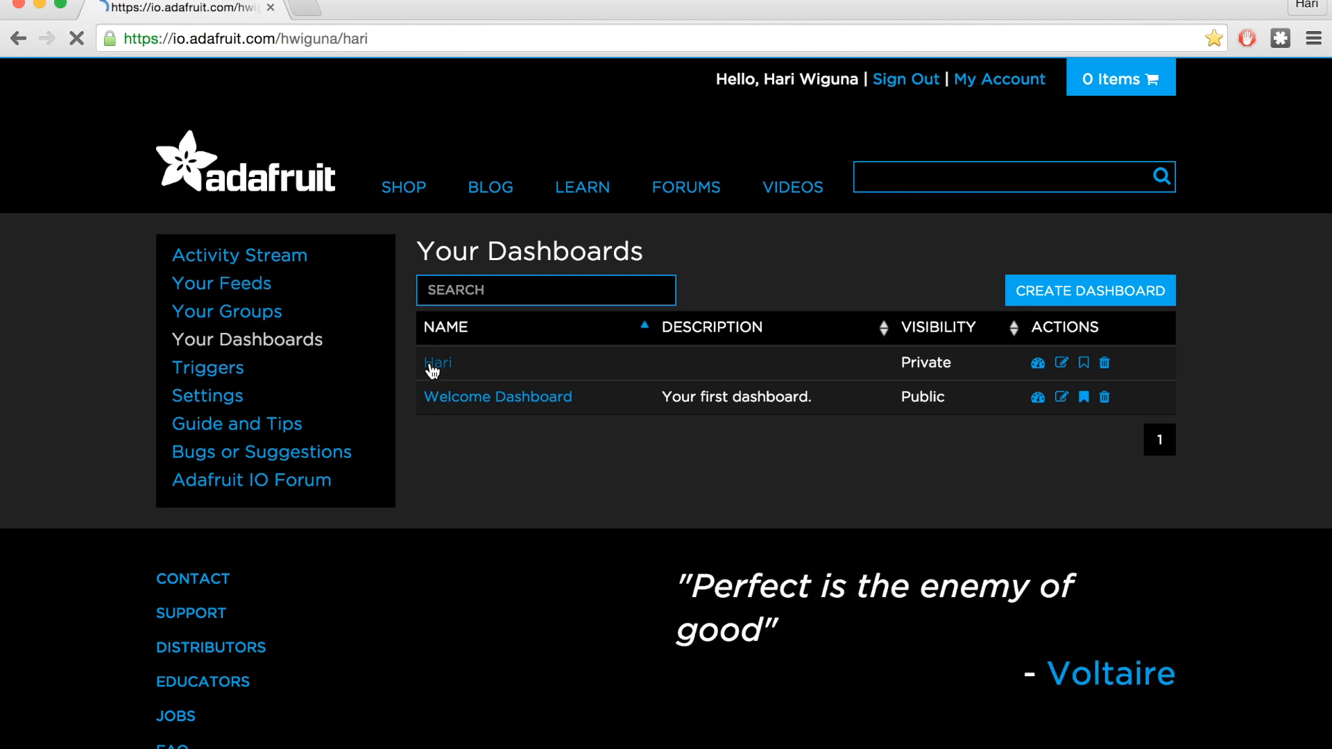
left_click(437, 363)
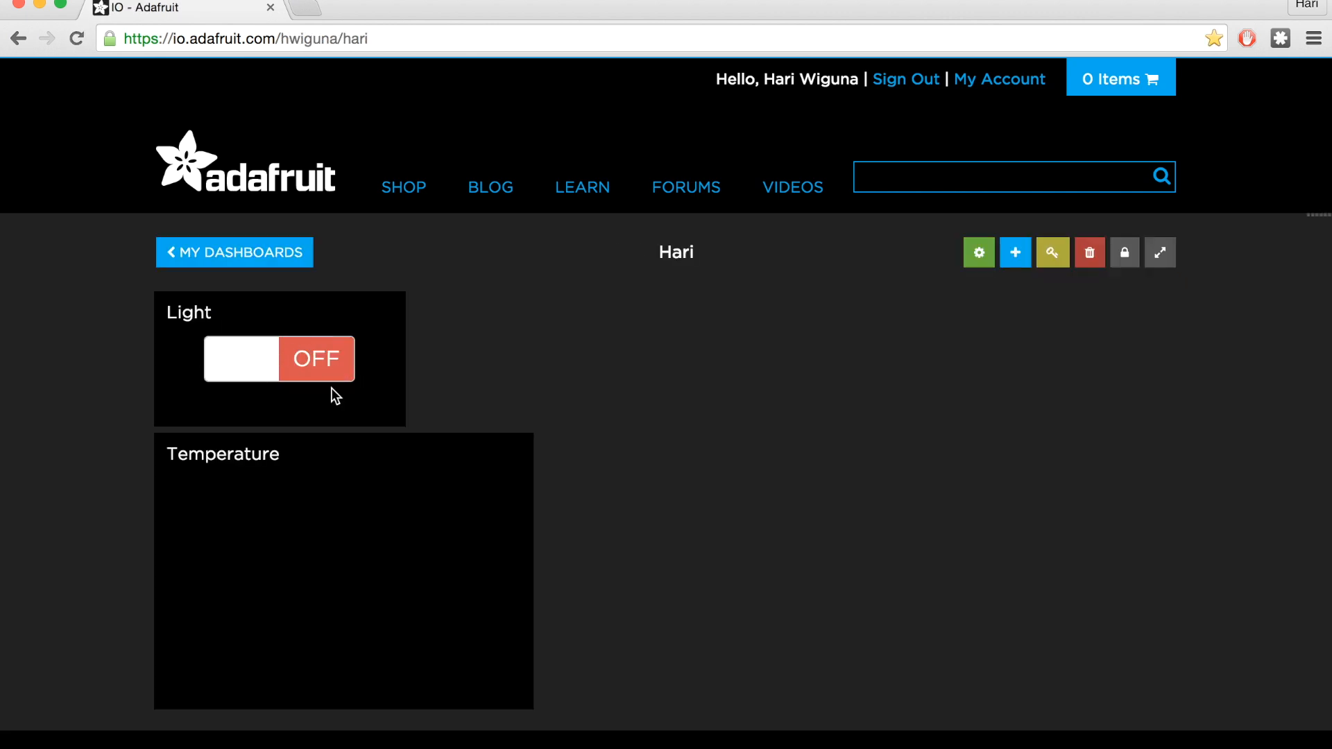
left_click(1015, 252)
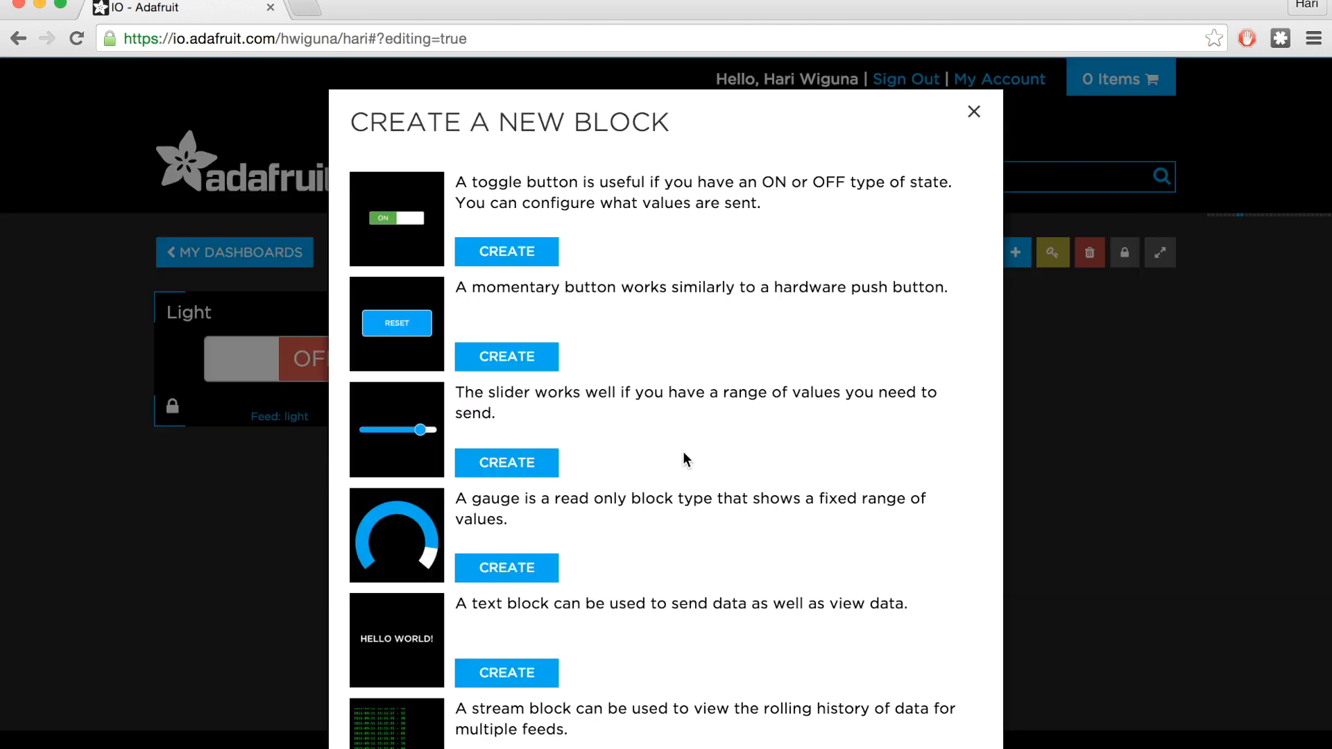
scroll("down", 3)
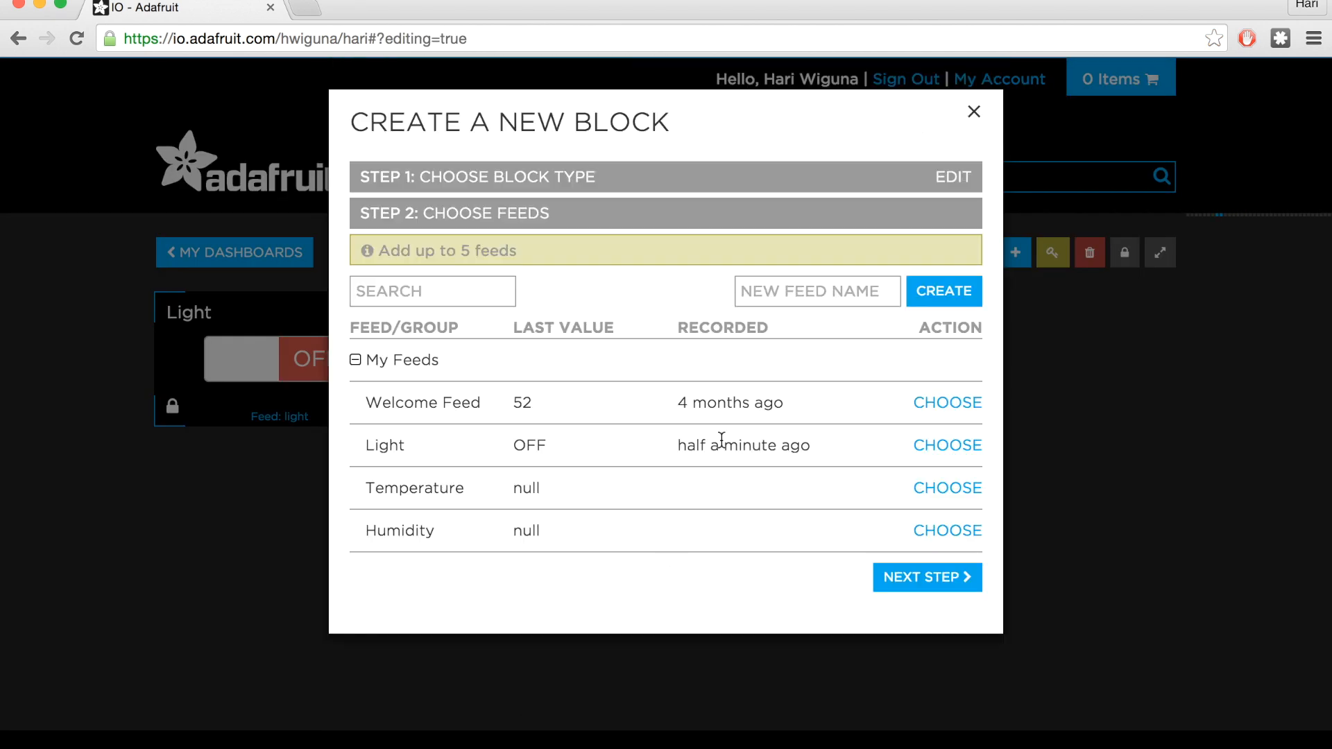
left_click(948, 487)
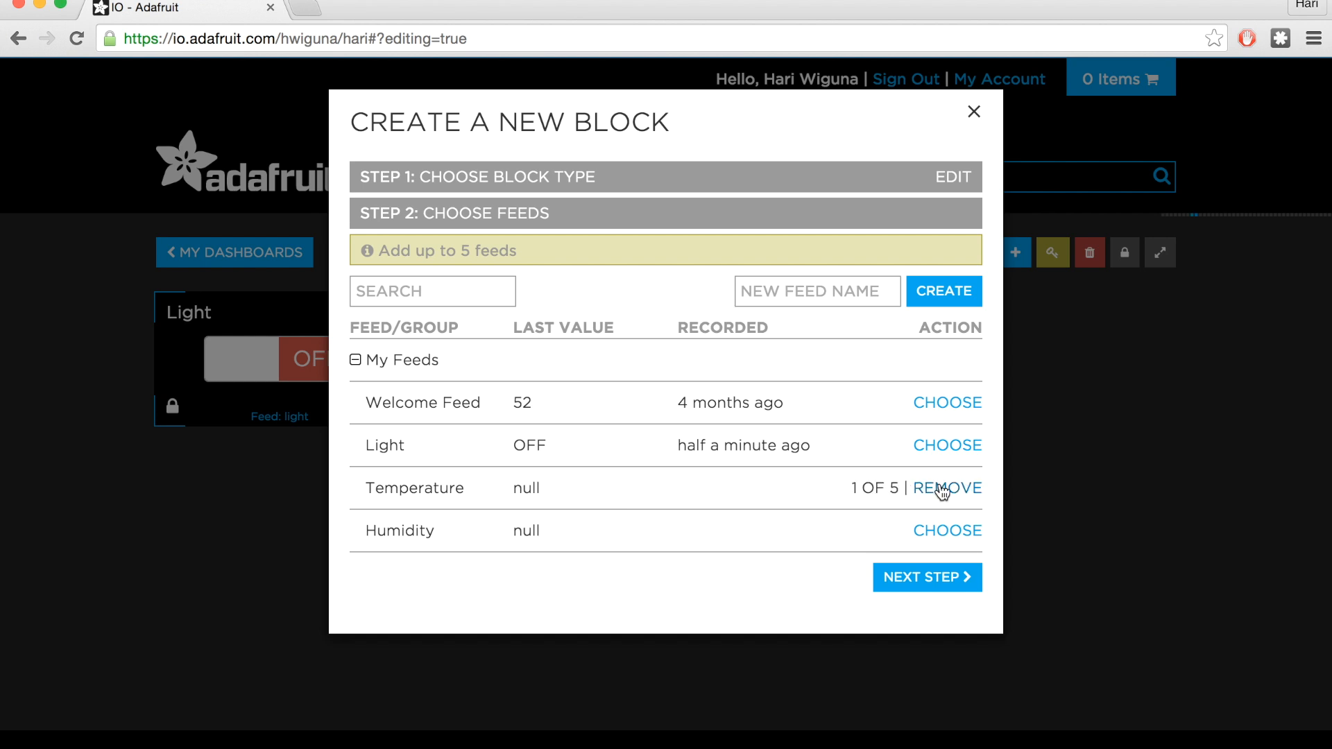
left_click(947, 530)
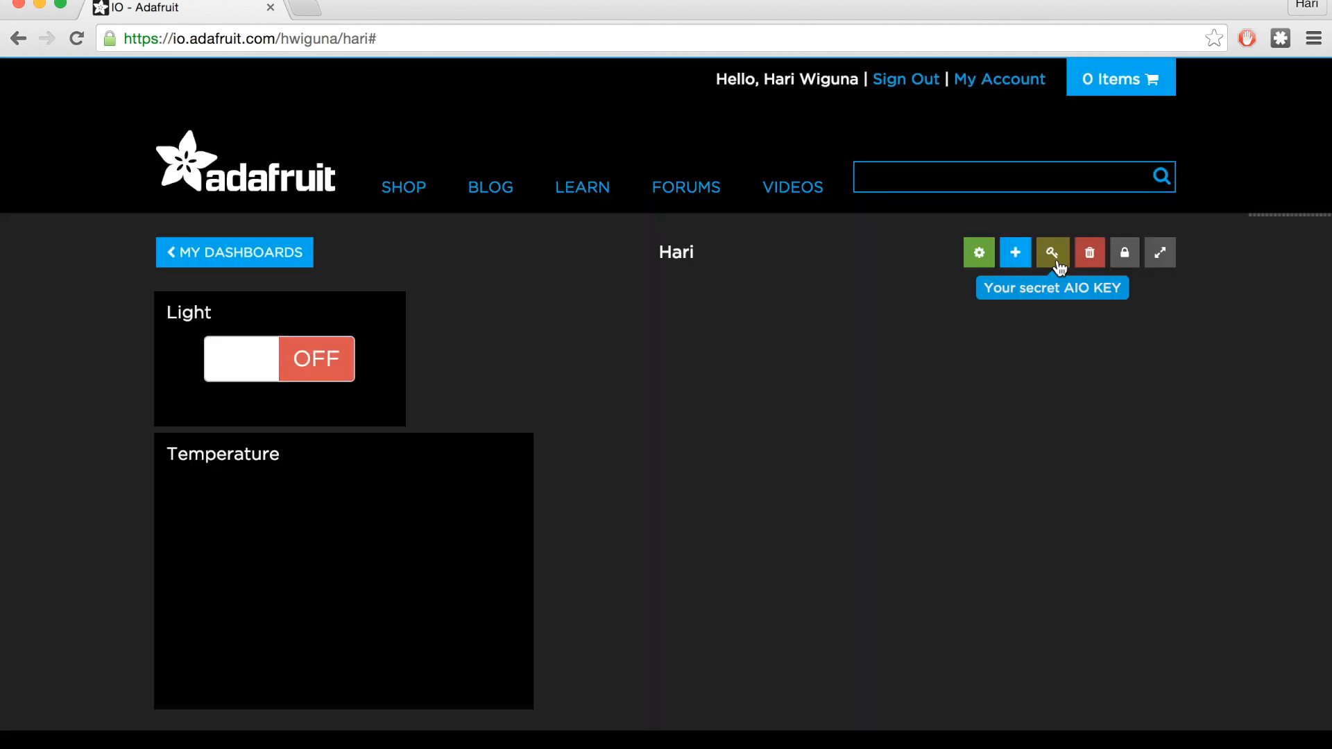
mouse_move(726, 265)
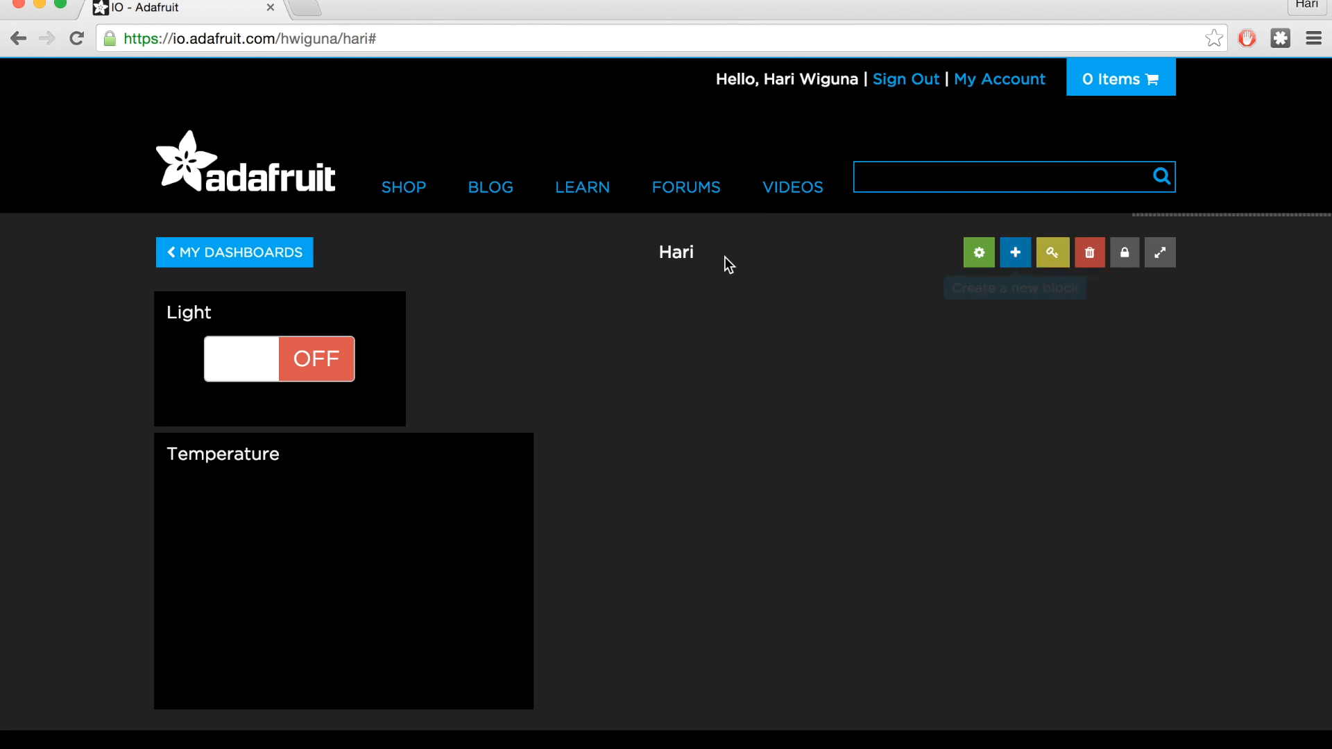
mouse_move(736, 460)
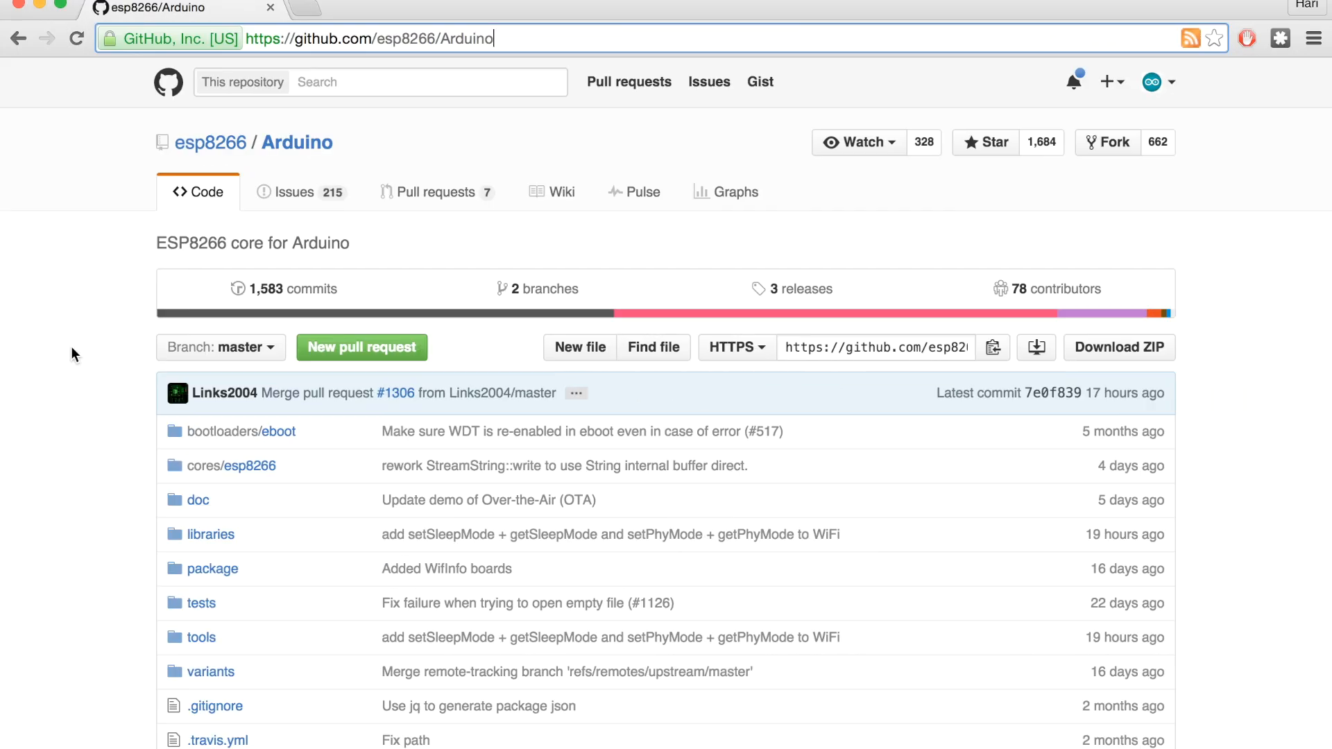
mouse_move(490, 21)
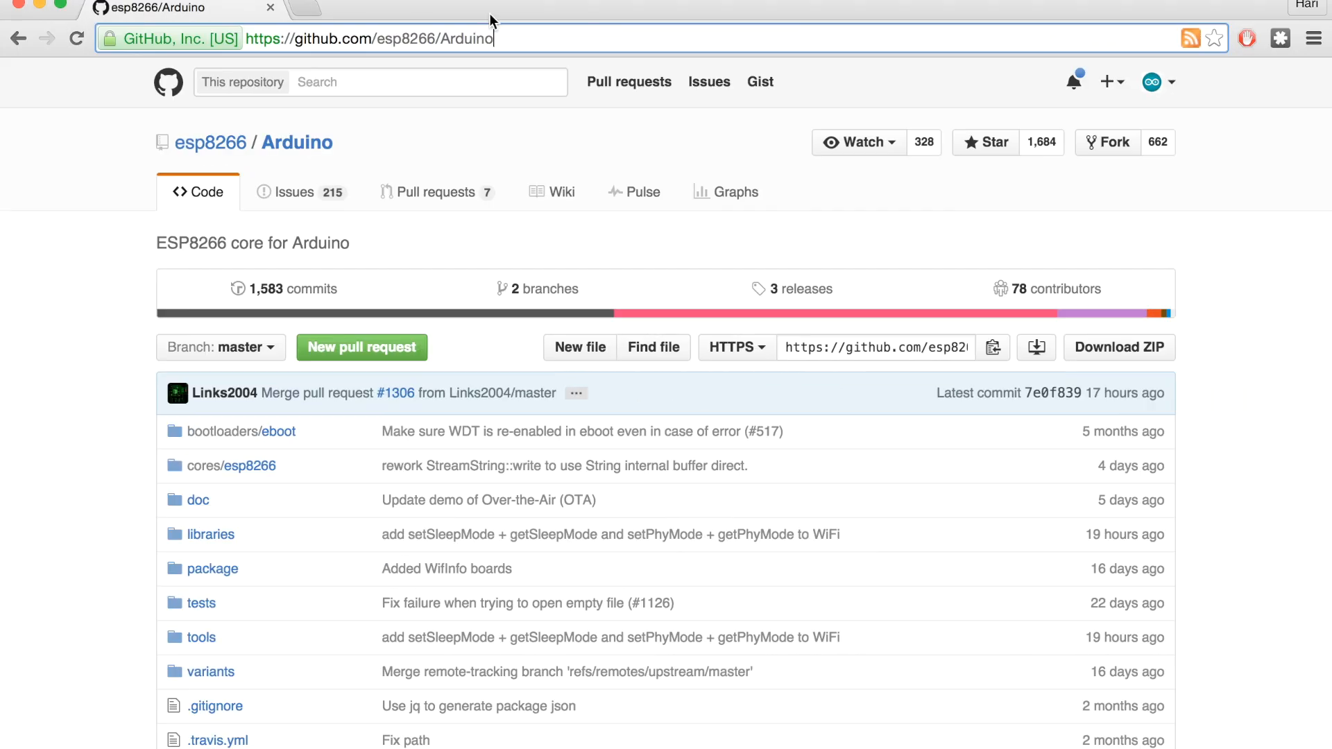
- Scroll the esp8266/Arduino repository page down to its README section
scroll("down", 3)
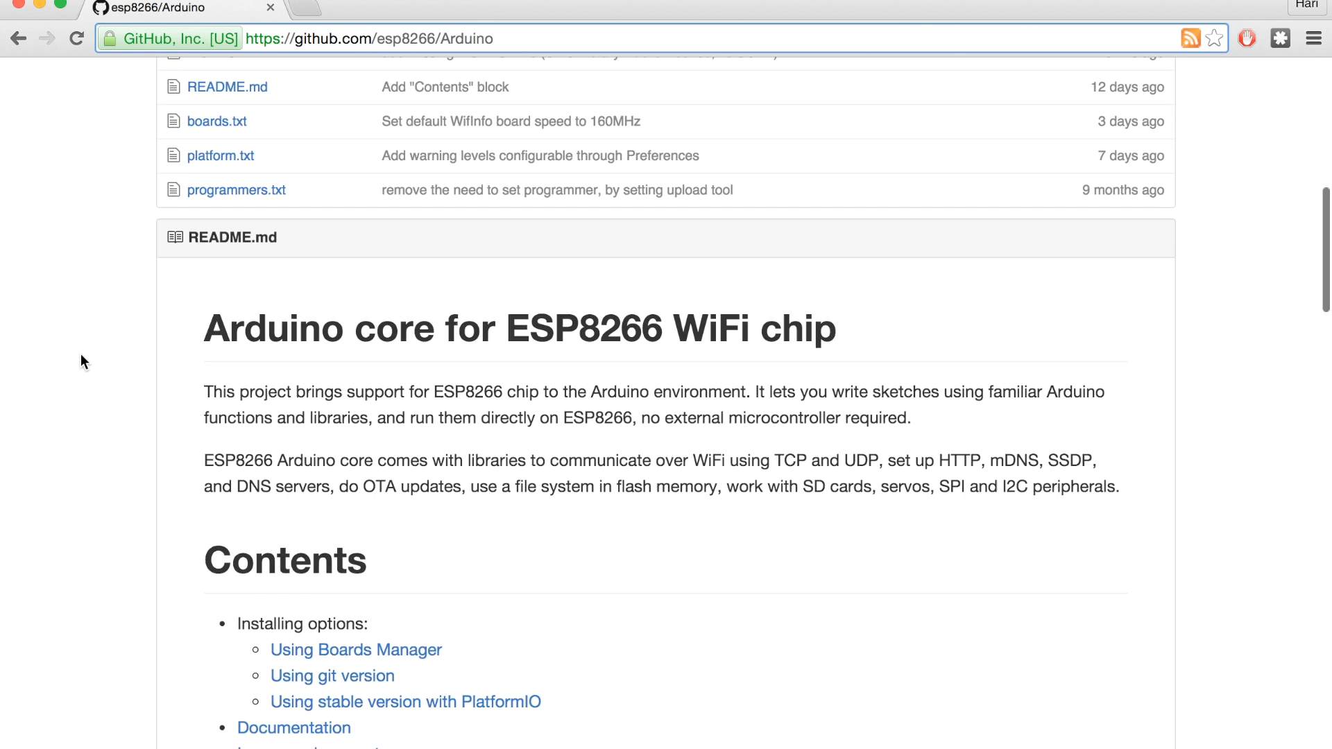
scroll("down", 3)
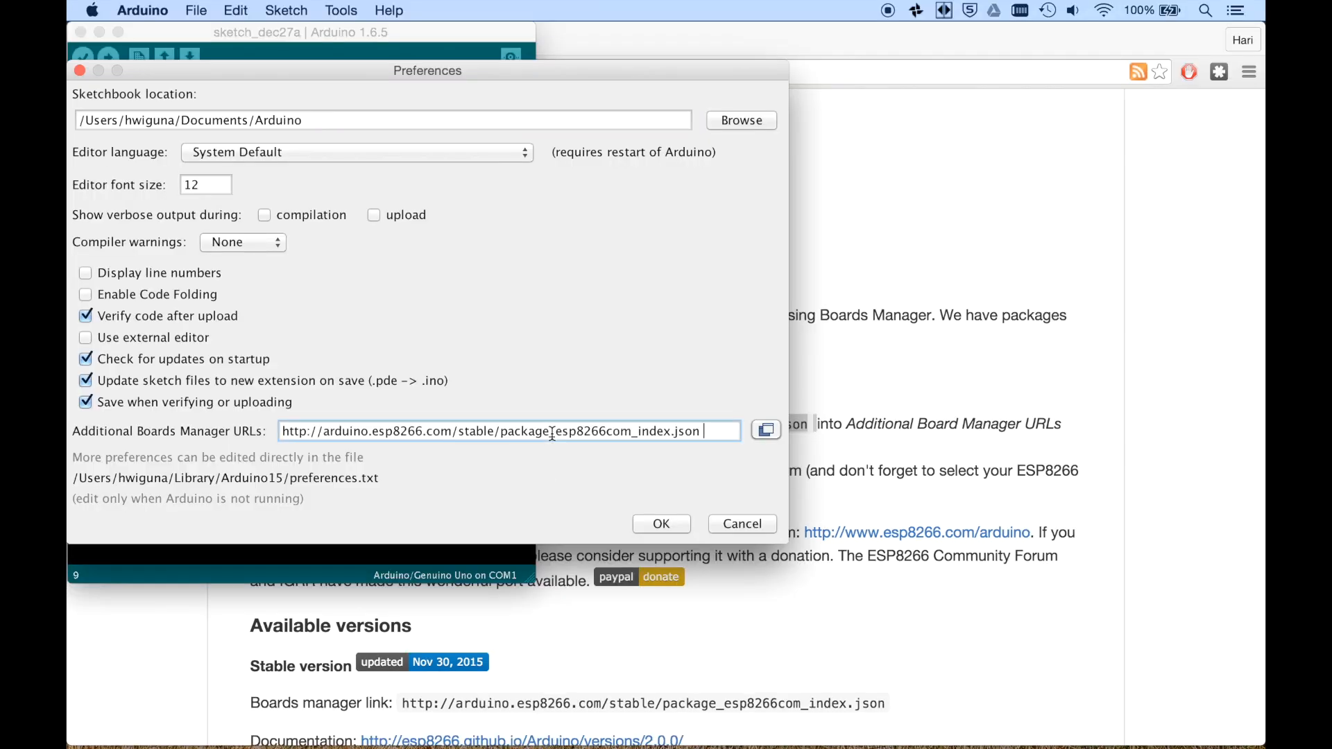
- Confirm the boards-manager URL and install the esp8266 board package from Boards Manager
left_click(661, 523)
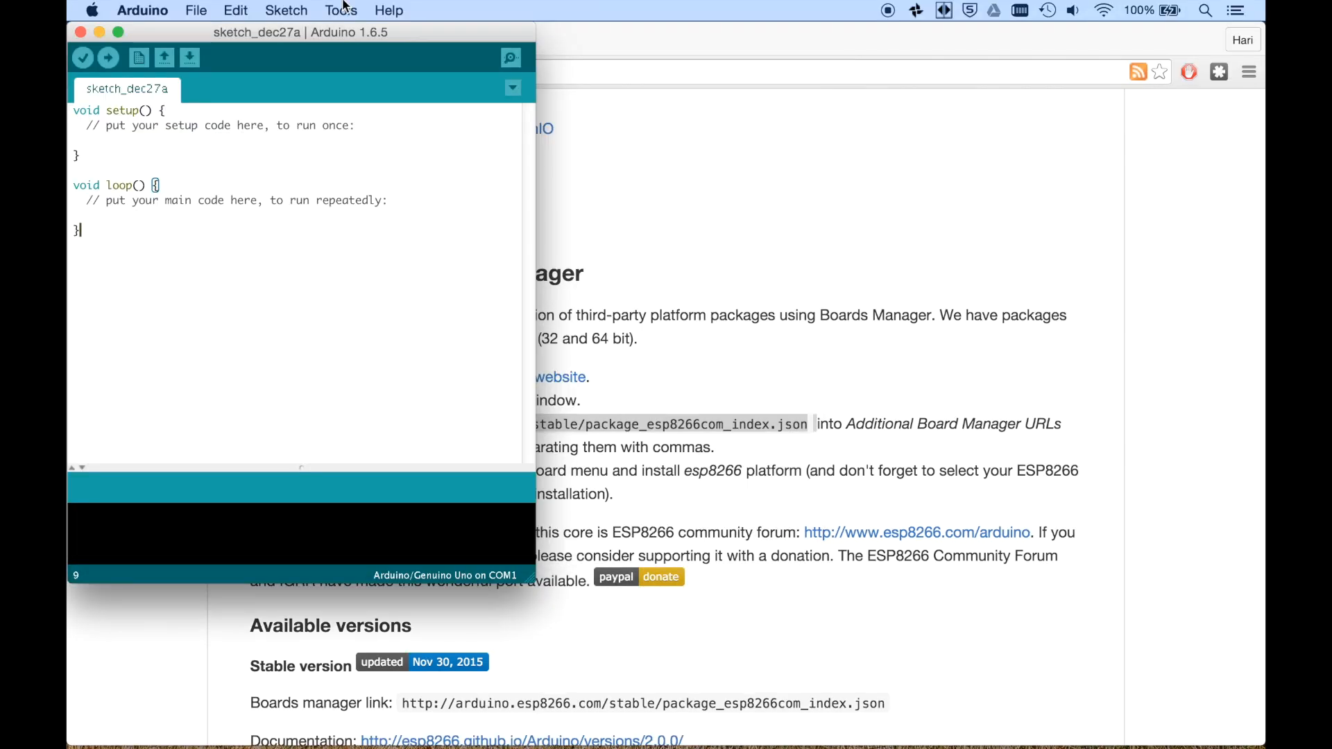
left_click(341, 10)
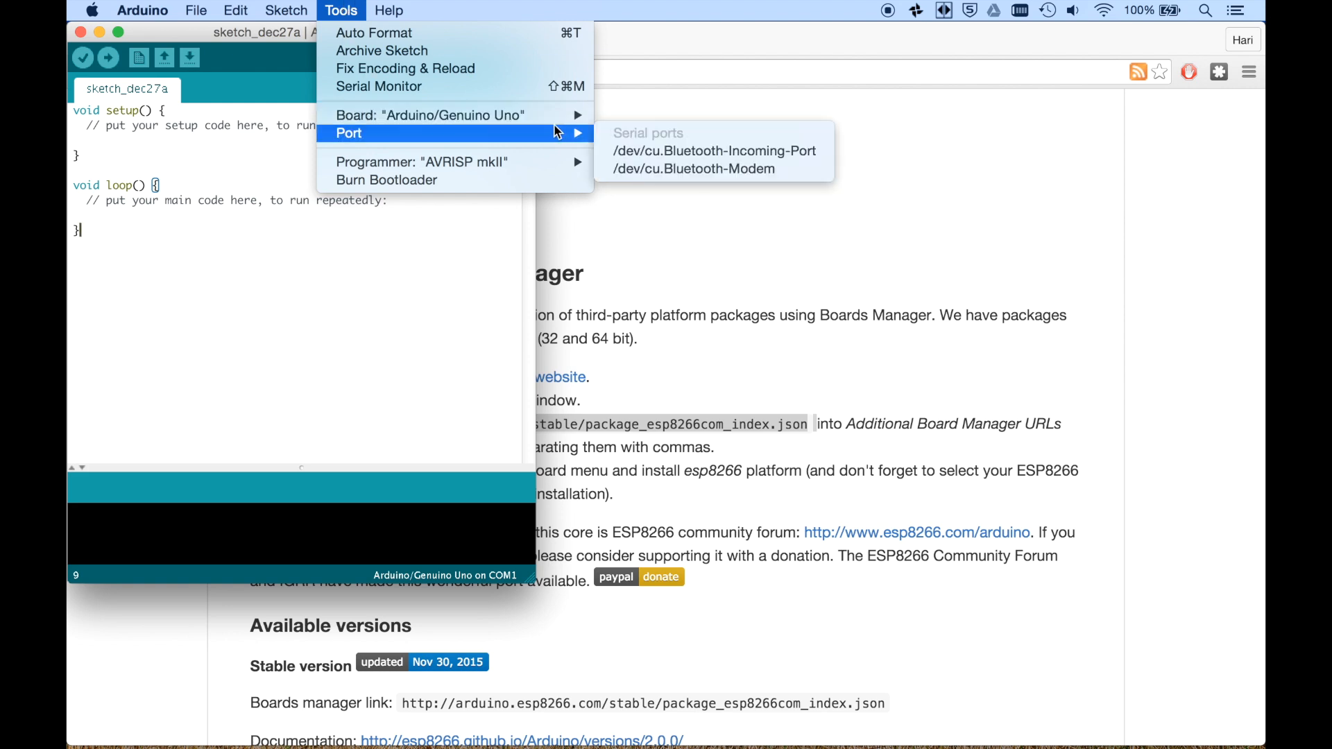
mouse_move(430, 115)
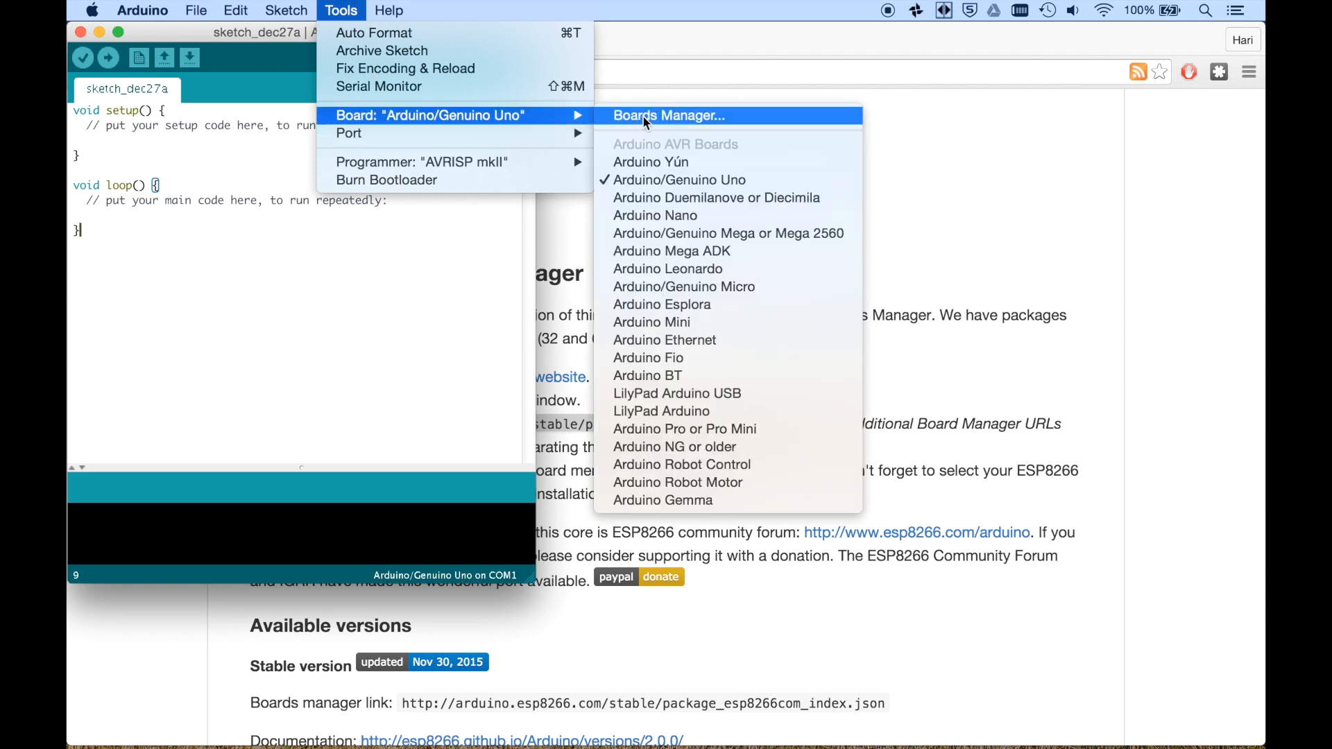
mouse_move(702, 138)
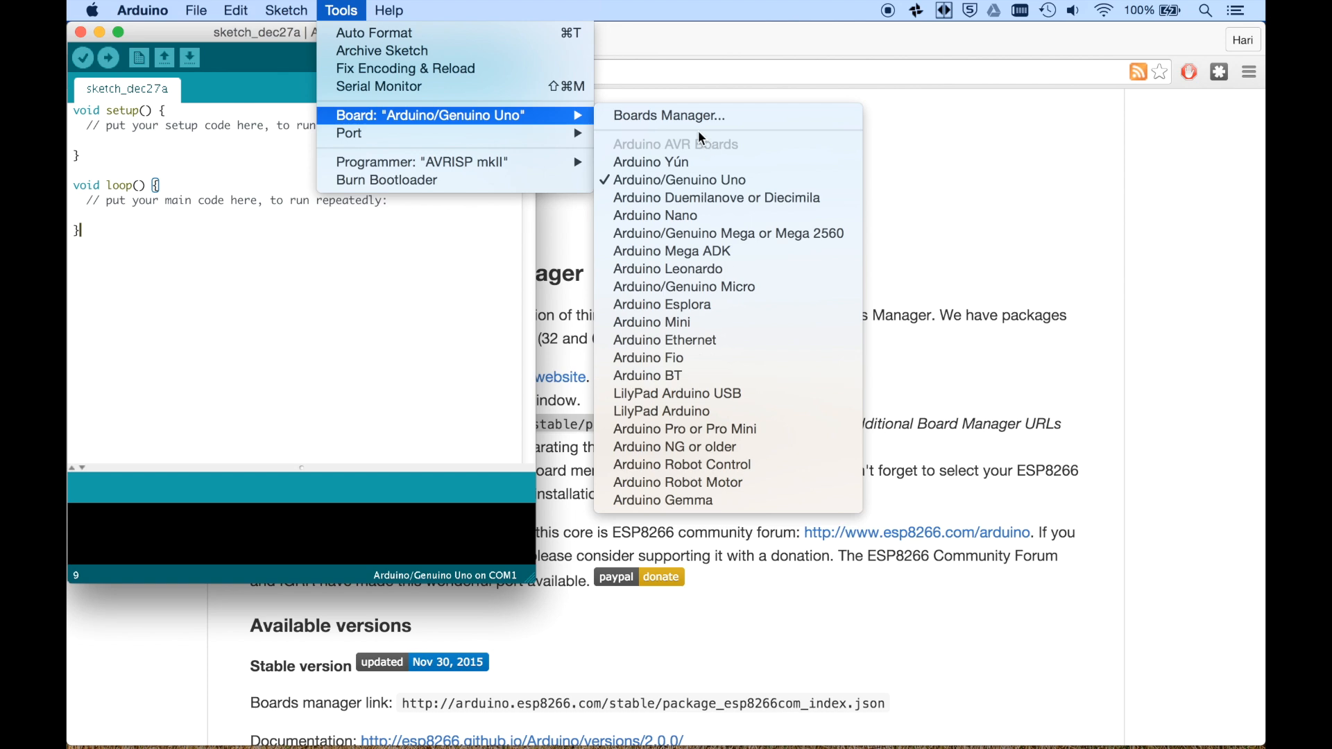
left_click(668, 115)
type("esp")
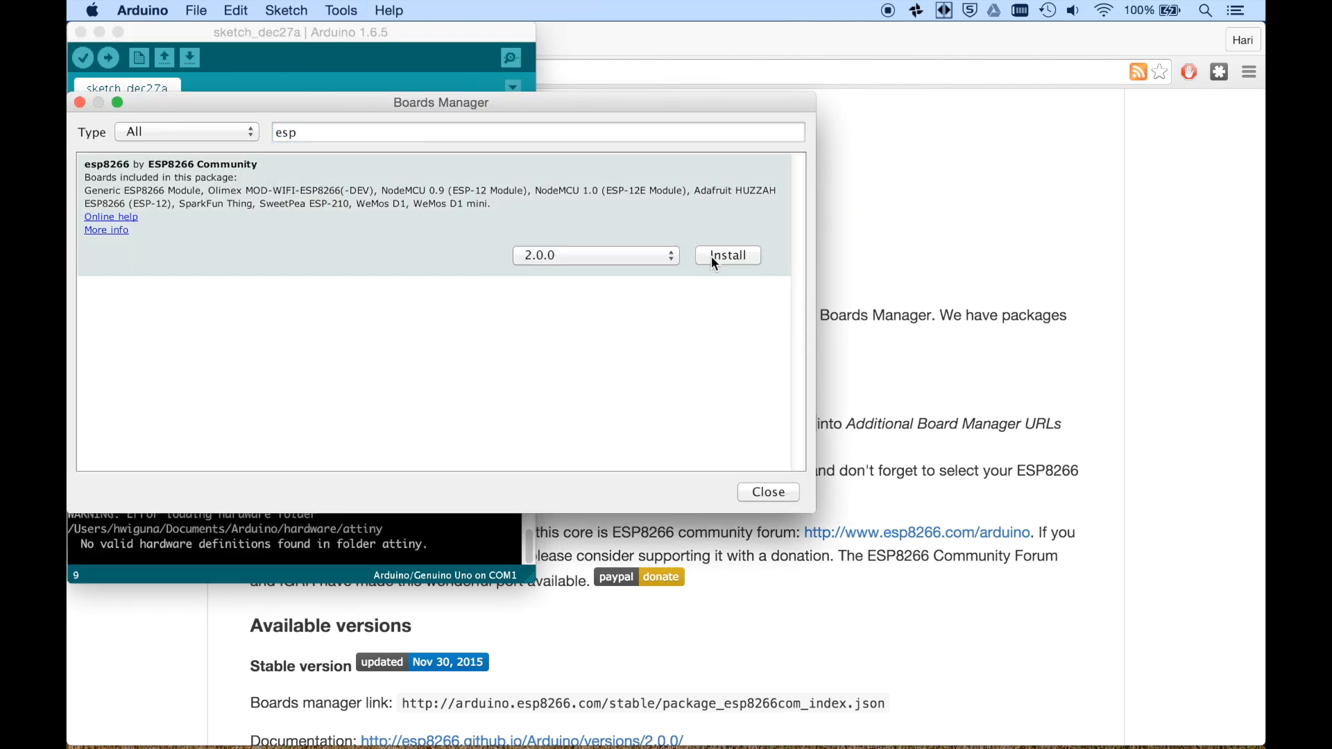
left_click(342, 10)
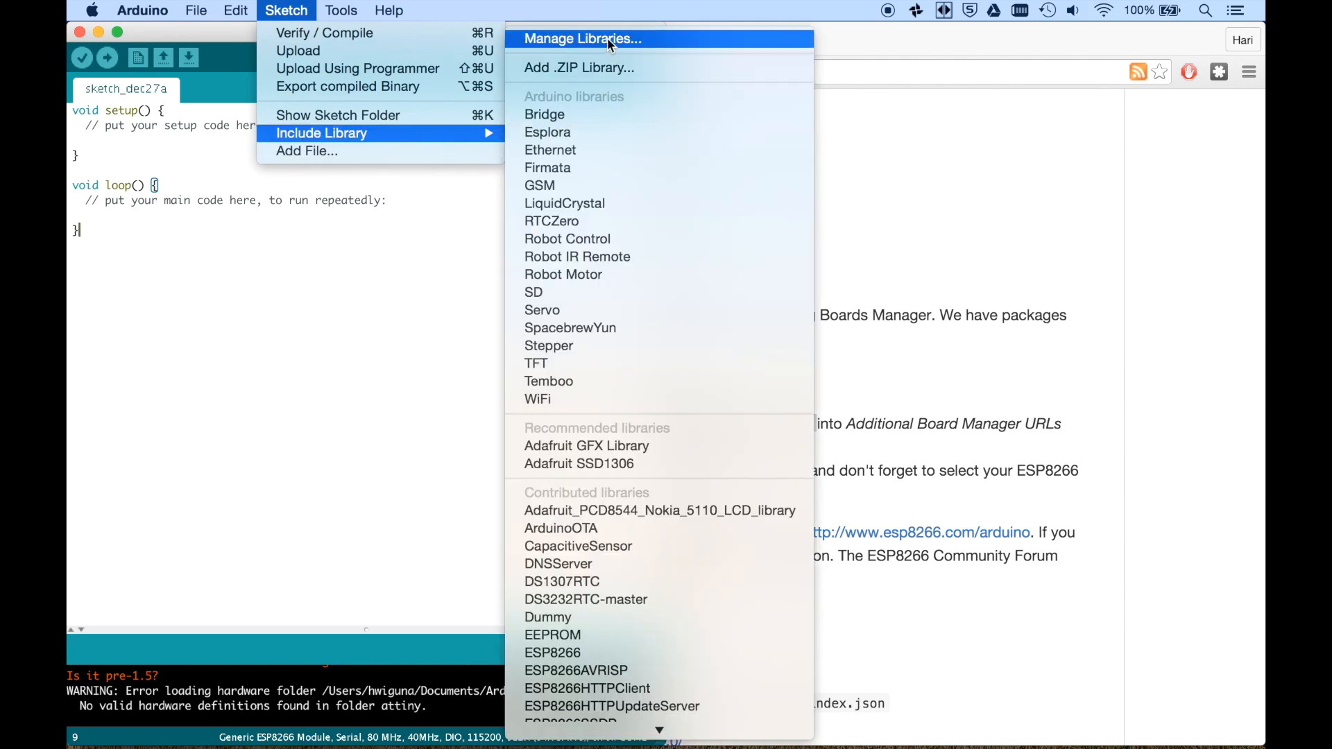
- Search the Library Manager for the Adafruit IO Arduino library to confirm it is installed
left_click(582, 39)
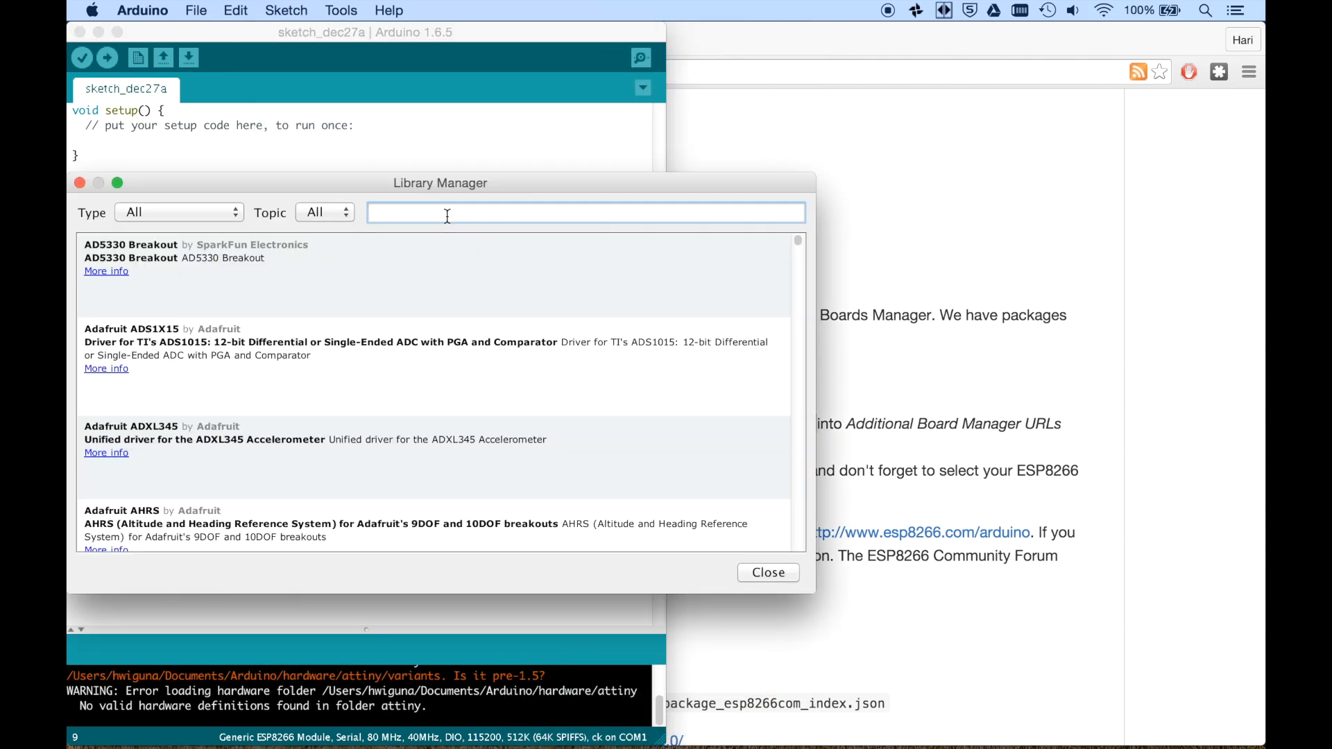
type("adafruit io")
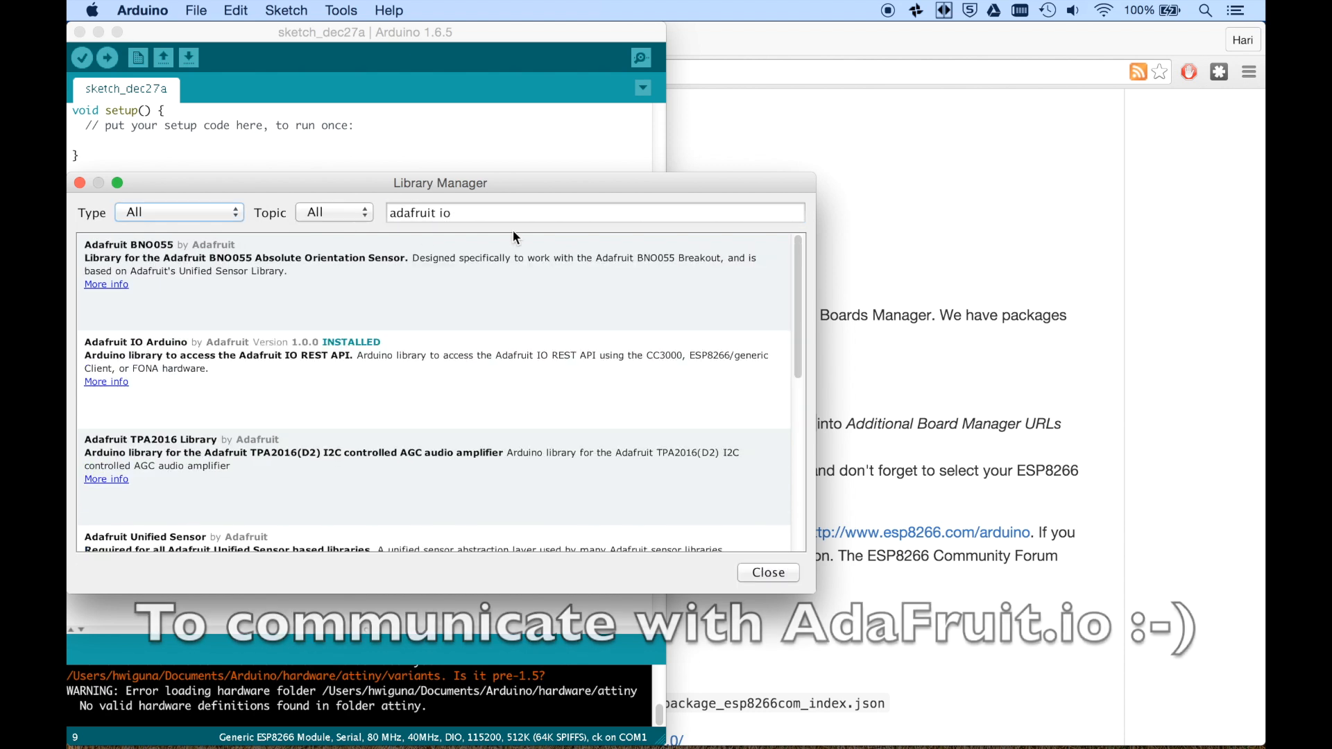
type("d")
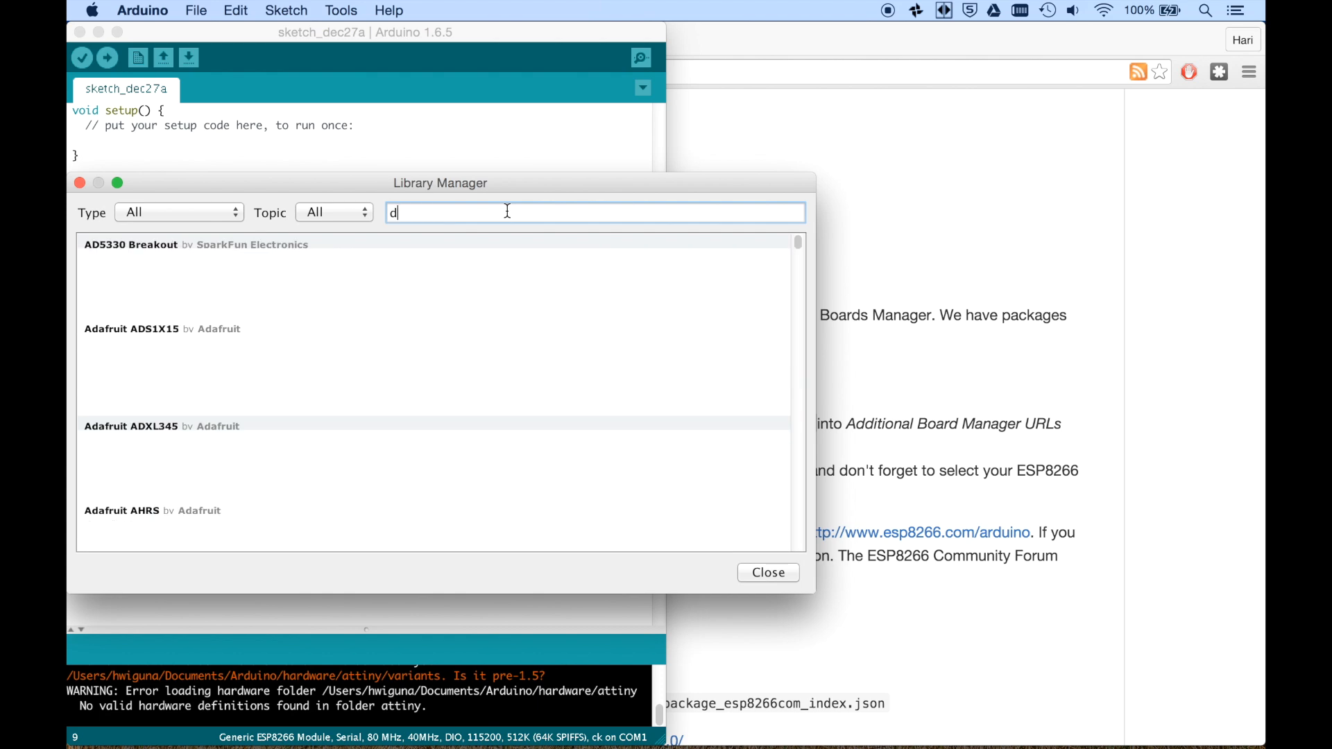
type("ht")
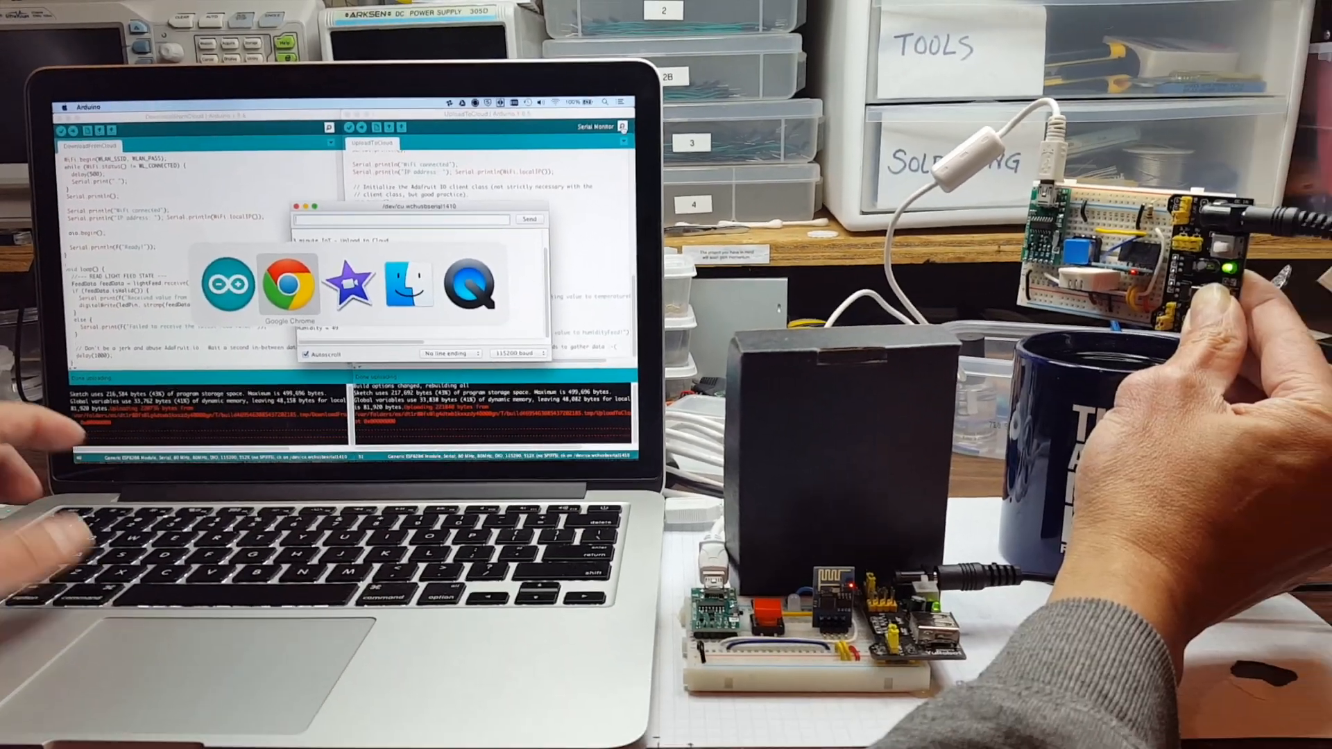
- Switch to Chrome showing the dashboard's Temperature gauge at 75 and humidity chart
left_click(290, 283)
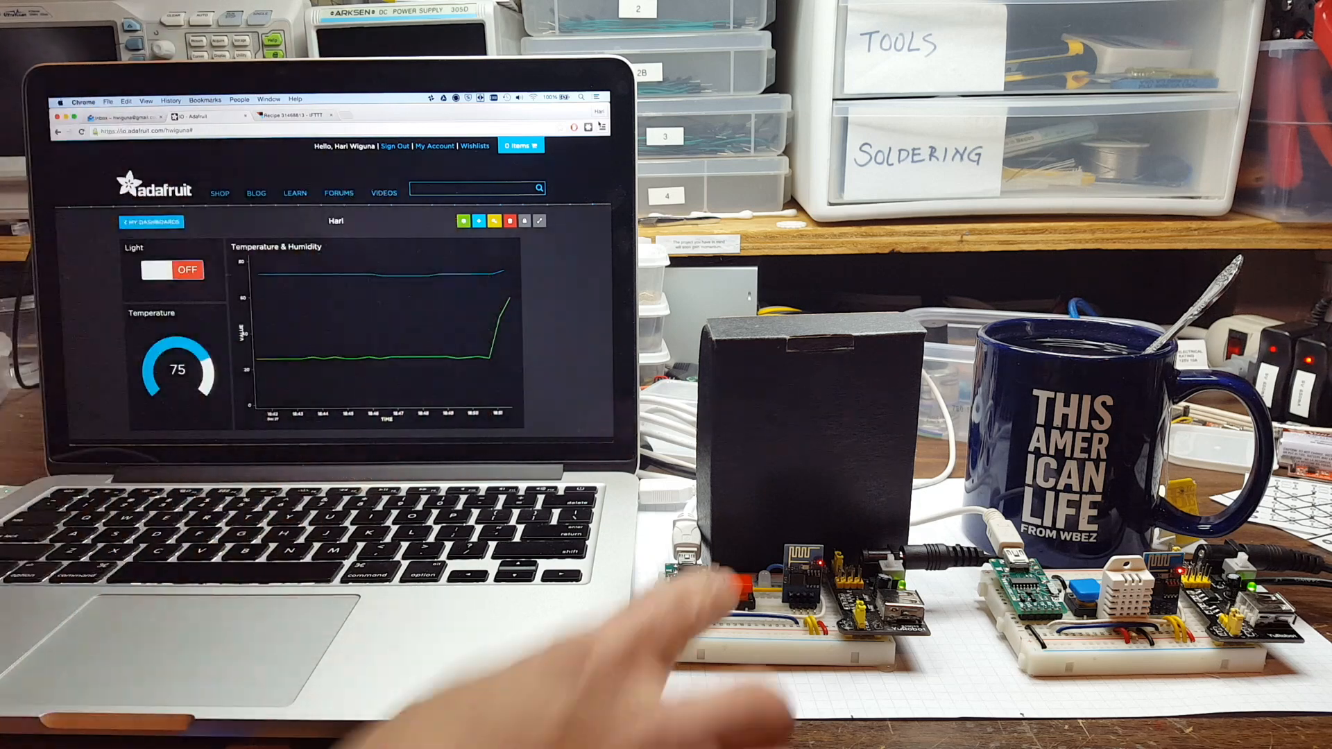
- Toggle the Light block on and off so the physical LED lights and goes dark
left_click(170, 271)
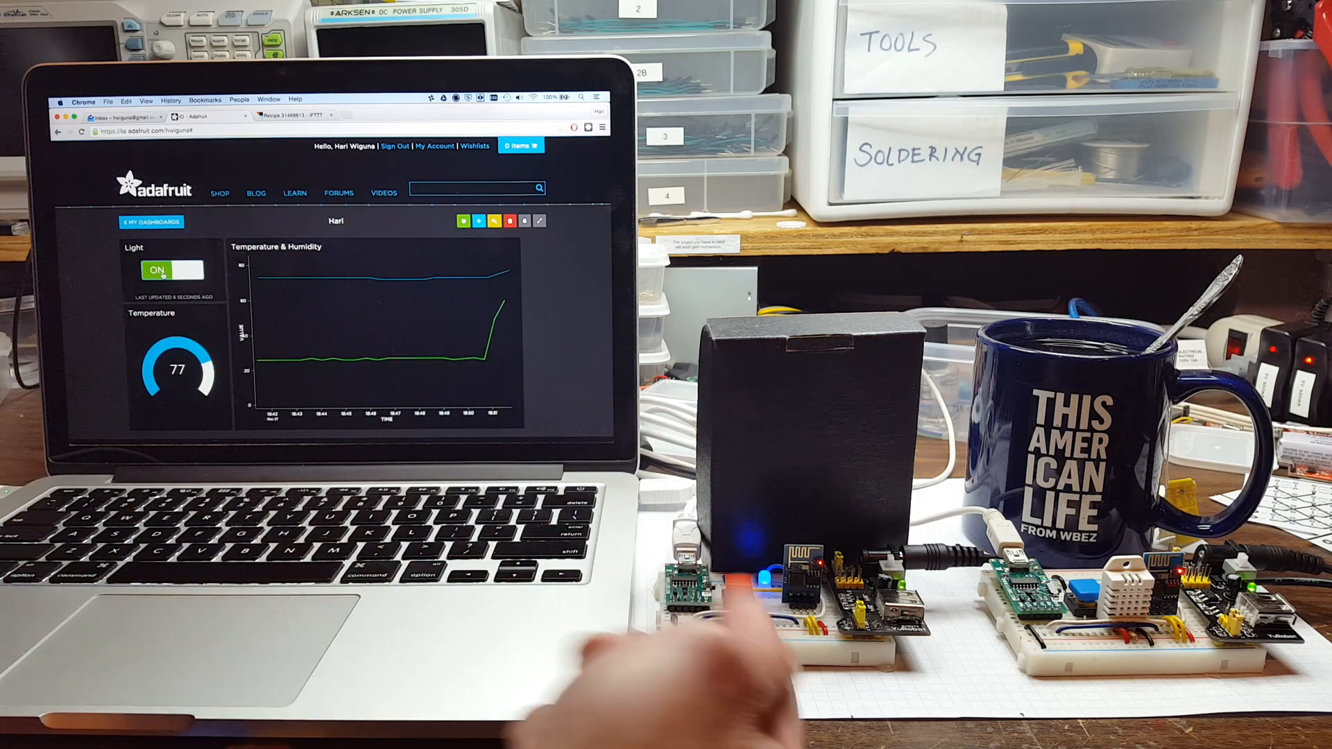
left_click(173, 271)
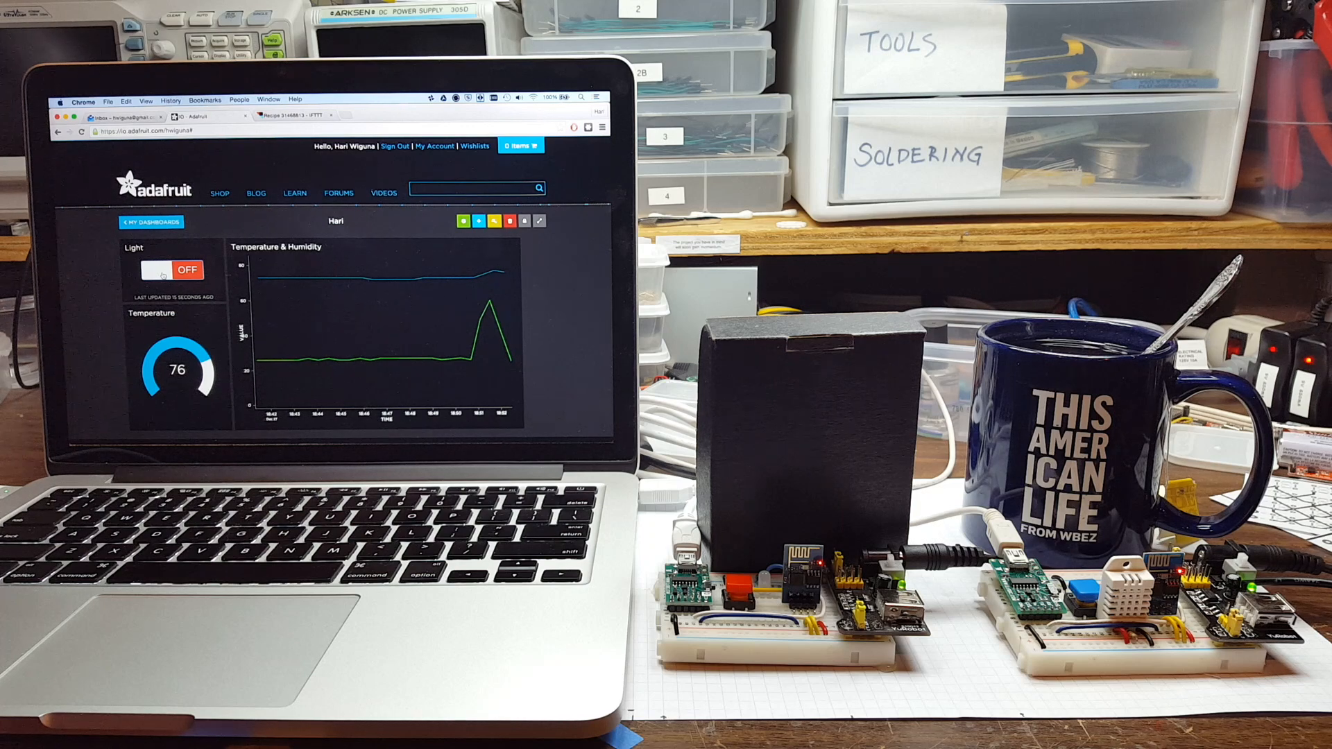
left_click(164, 269)
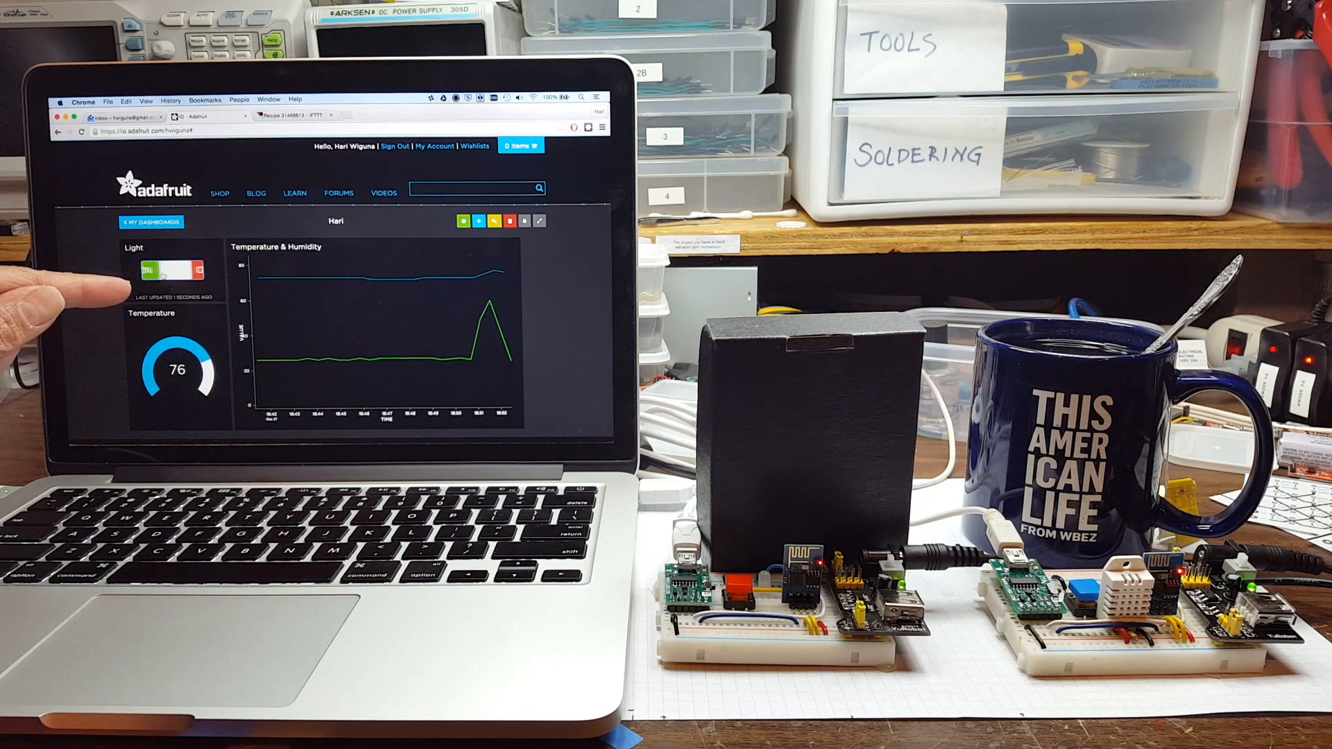